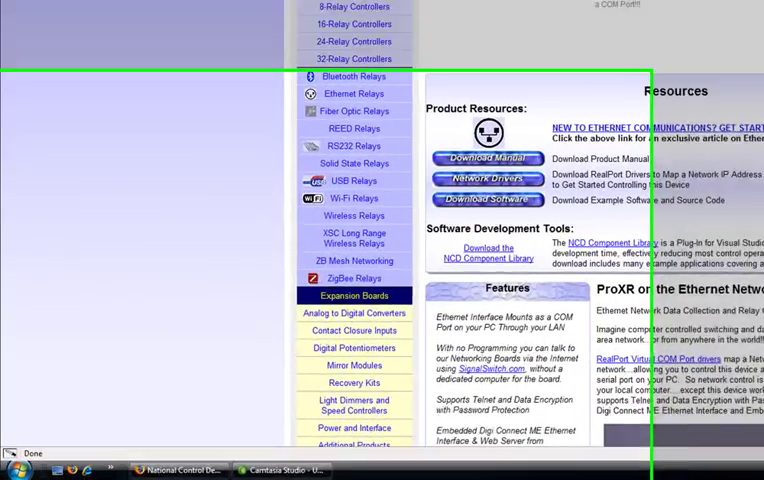
# Launch Device Manager from the Start menu via Control Panel on Windows Vista.
pyautogui.click(20, 468)
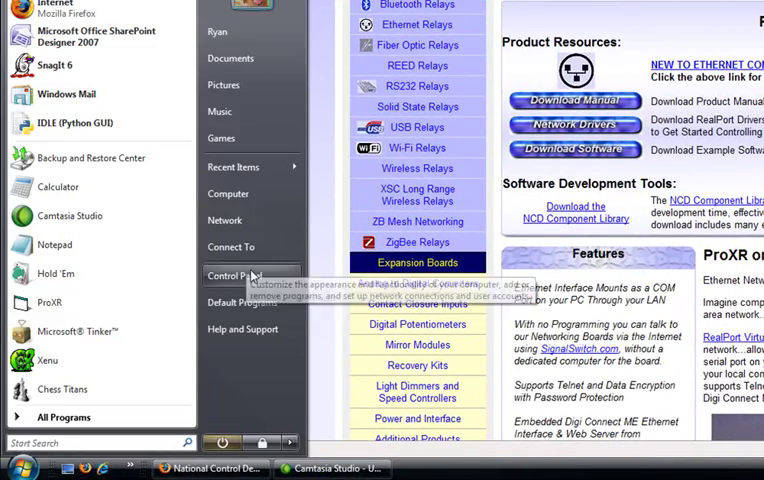
pyautogui.click(236, 276)
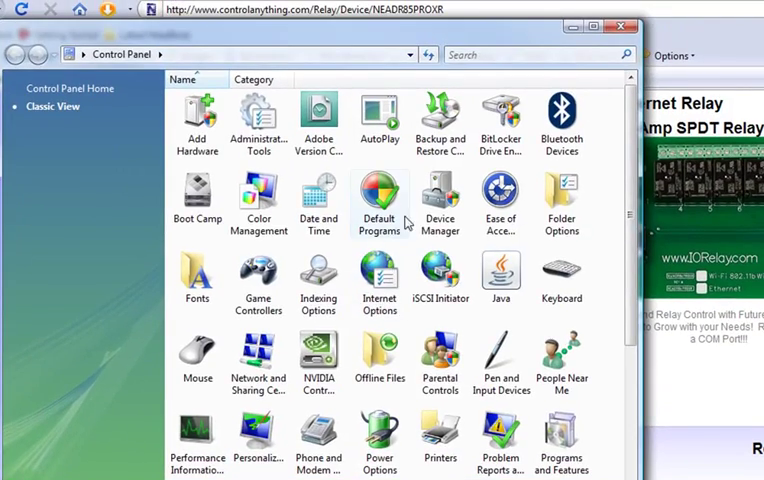
pyautogui.doubleClick(440, 200)
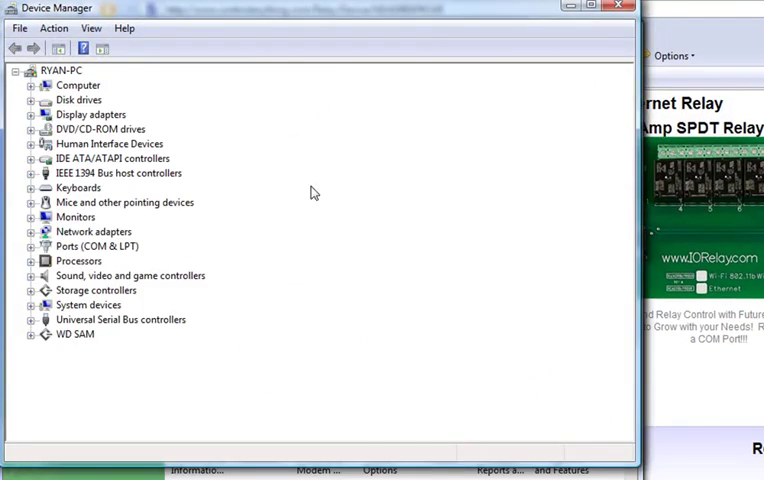
# Expand Ports (COM & LPT) and bring up the properties of USB Serial Port (COM3).
pyautogui.click(32, 246)
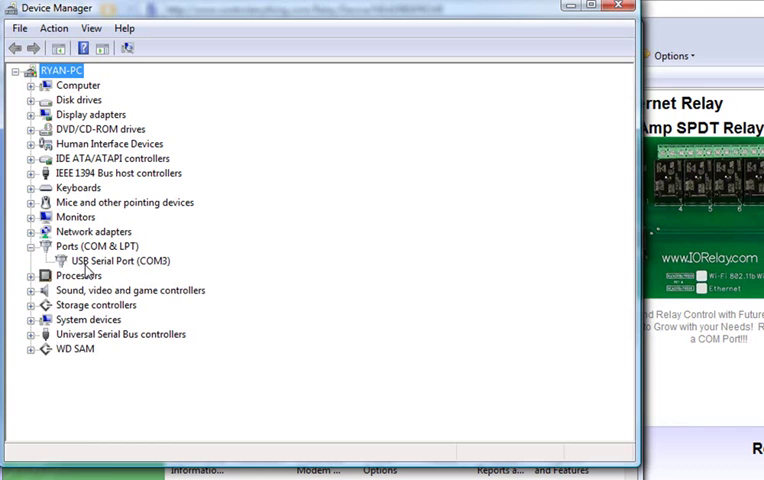
pyautogui.click(116, 260)
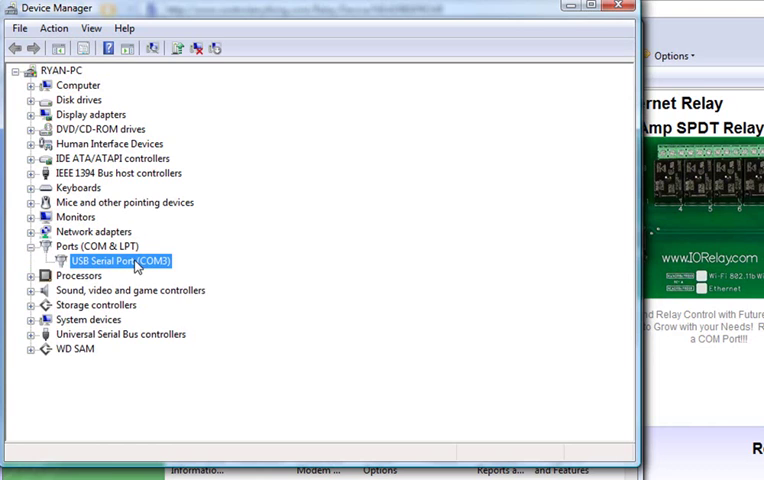
pyautogui.rightClick(136, 260)
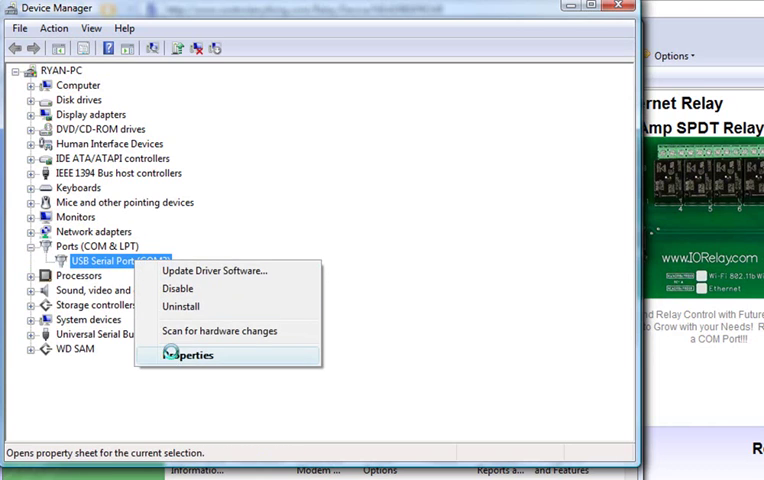
pyautogui.click(188, 356)
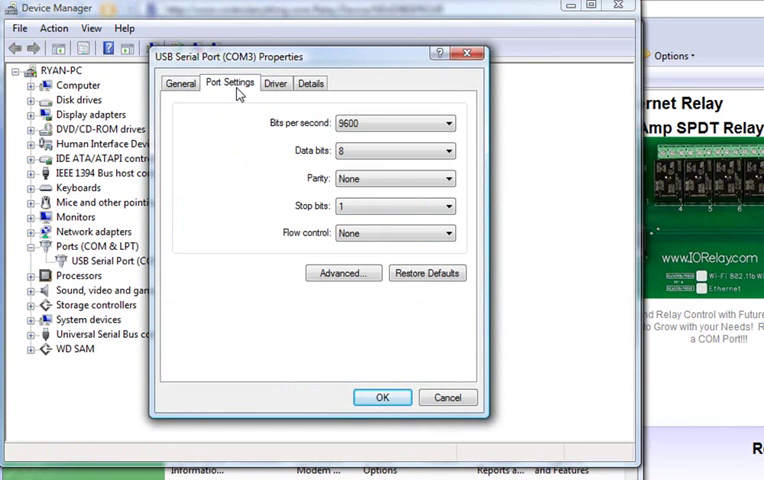
# In the advanced port settings, change the COM Port Number to COM6 and confirm.
pyautogui.click(344, 272)
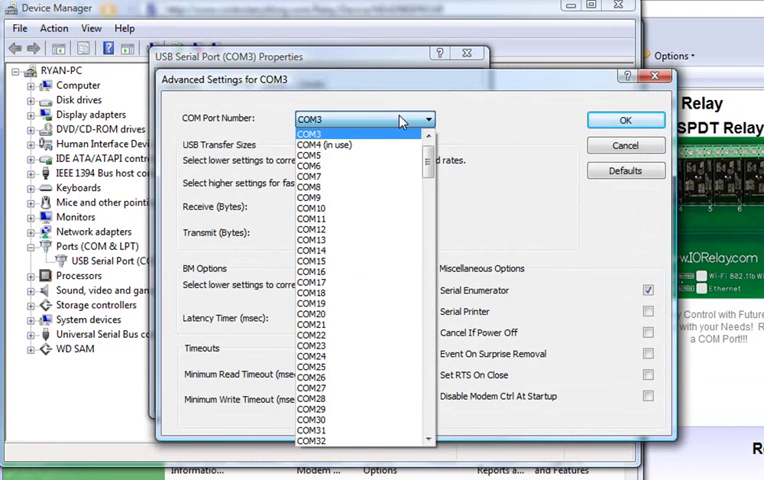
pyautogui.moveTo(370, 208)
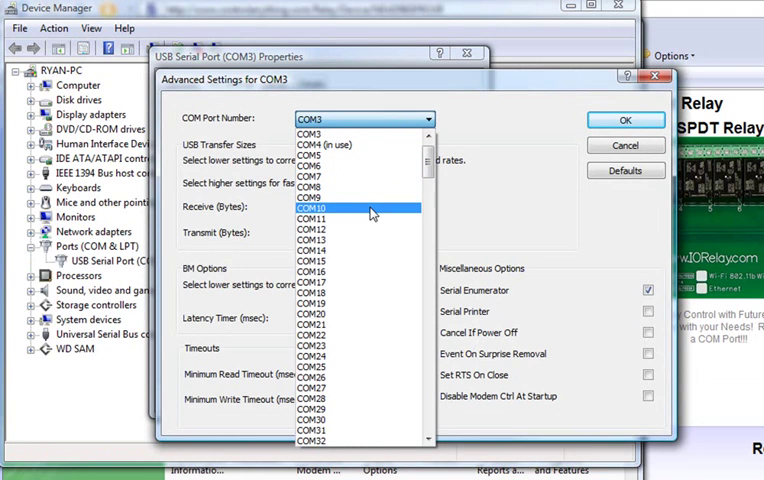
pyautogui.moveTo(392, 192)
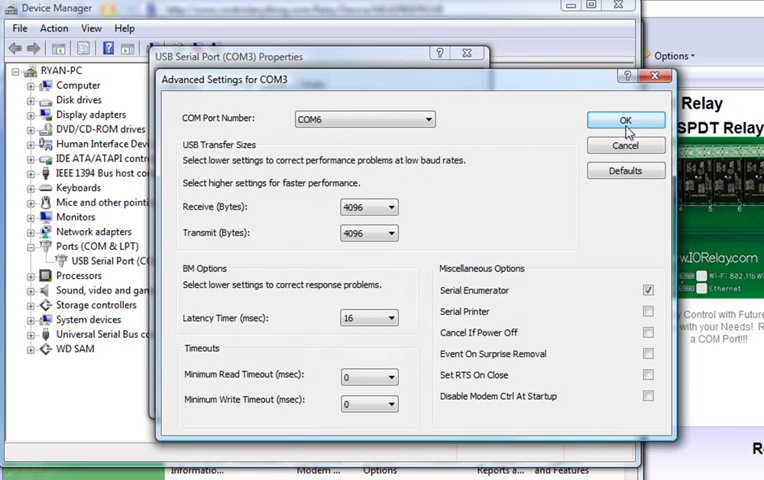
pyautogui.click(624, 120)
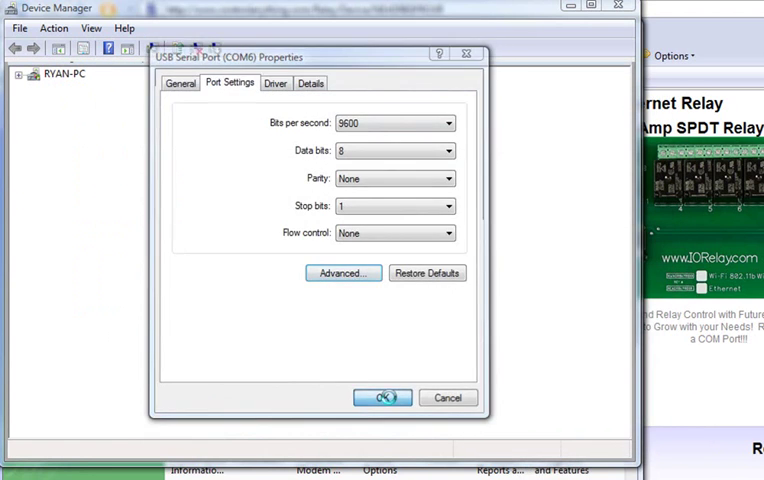
pyautogui.click(380, 396)
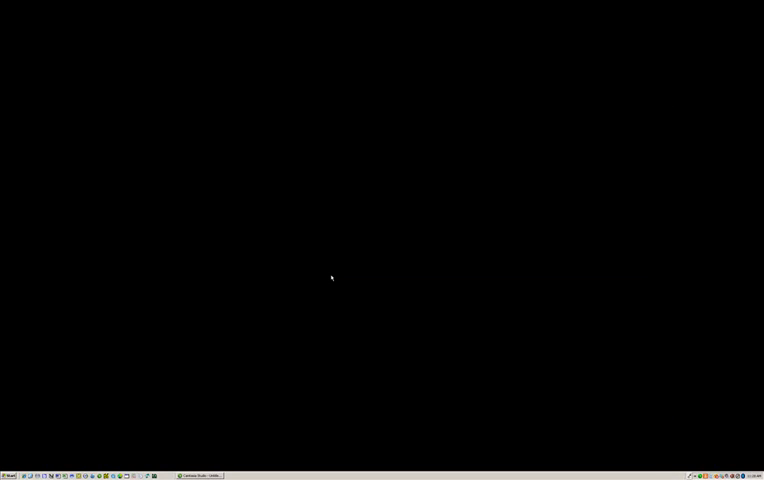
pyautogui.moveTo(164, 330)
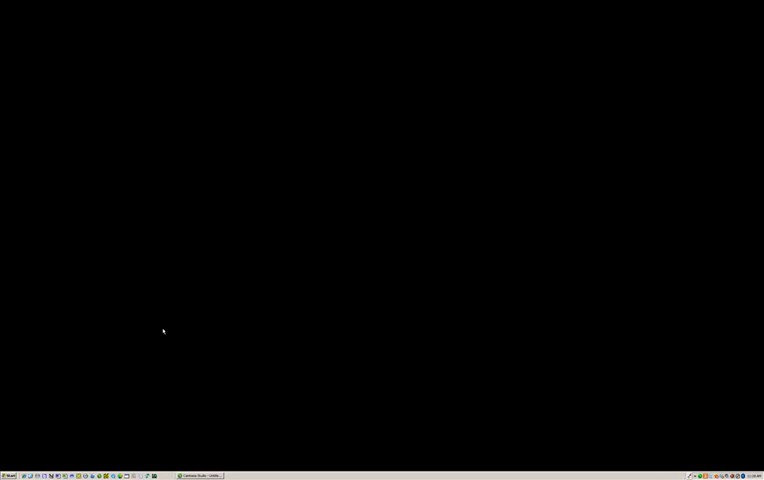
pyautogui.moveTo(192, 318)
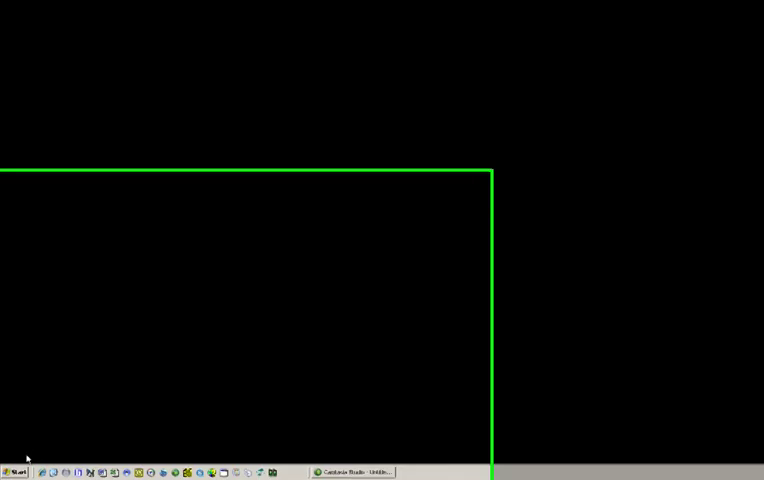
# Launch Computer Management from Control Panel's Administrative Tools on Windows XP.
pyautogui.click(24, 468)
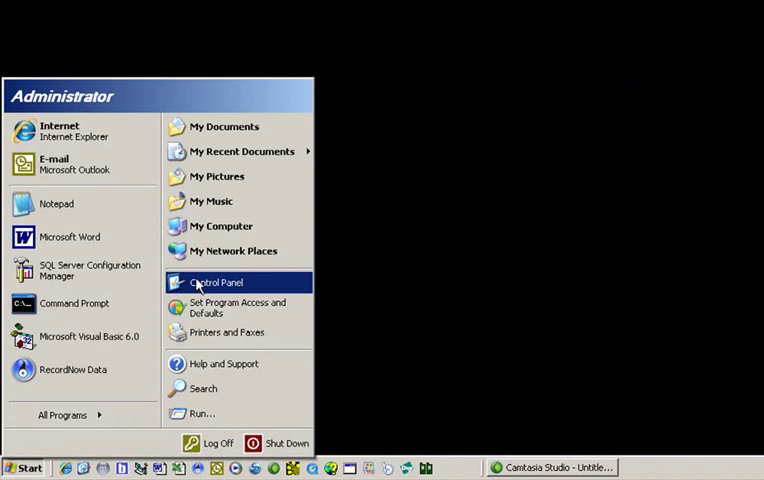
pyautogui.click(216, 282)
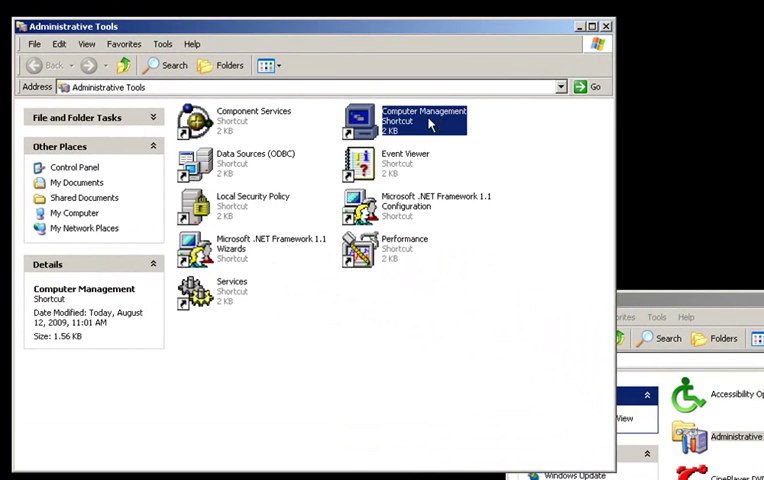
pyautogui.doubleClick(424, 118)
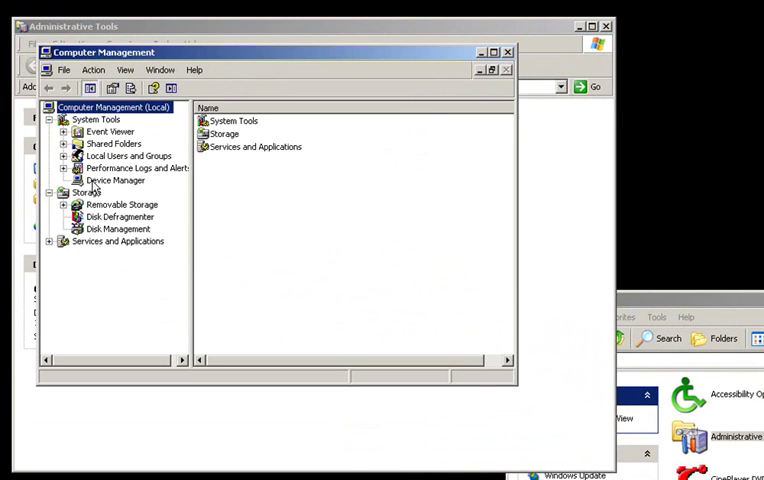
# Select Device Manager, expand Ports (COM & LPT) and bring up actions for USB Serial Port (COM9).
pyautogui.click(116, 180)
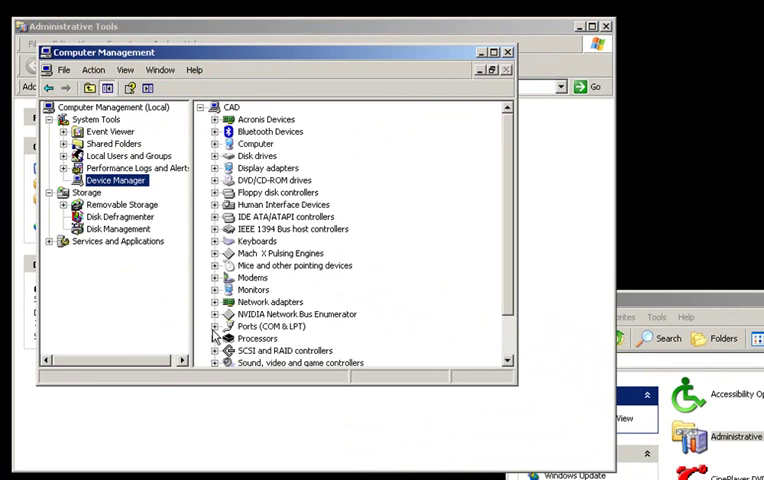
pyautogui.click(214, 326)
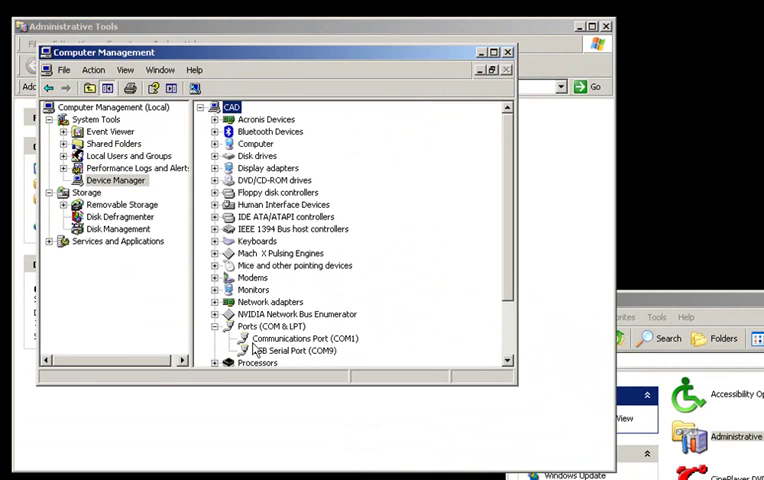
pyautogui.click(292, 352)
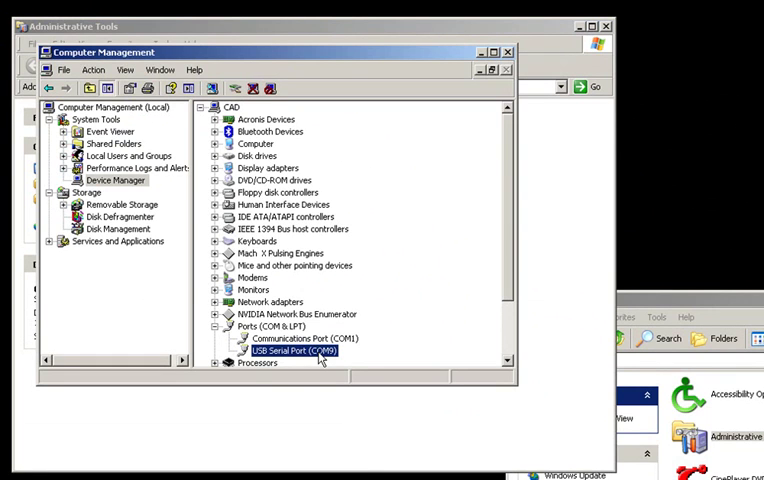
pyautogui.rightClick(290, 352)
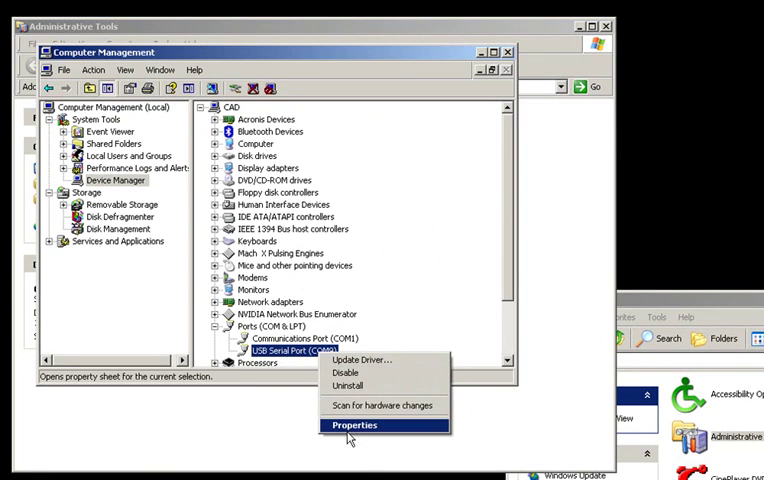
# Through the port's advanced settings, change the COM Port Number to COM8 and confirm.
pyautogui.click(354, 424)
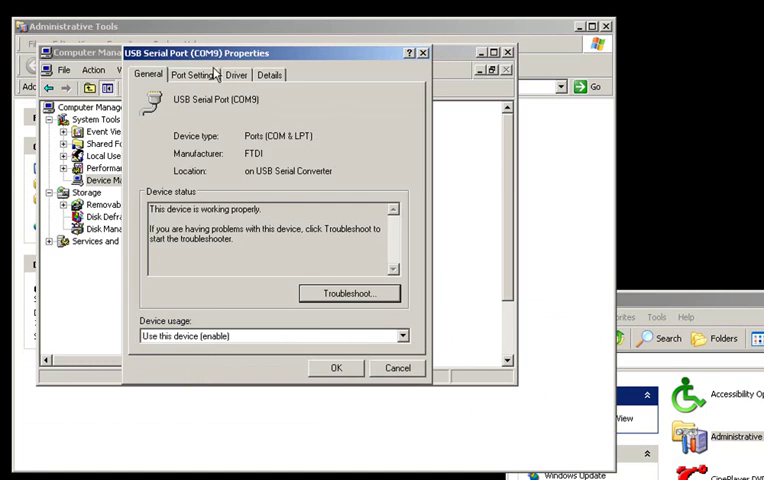
pyautogui.click(194, 74)
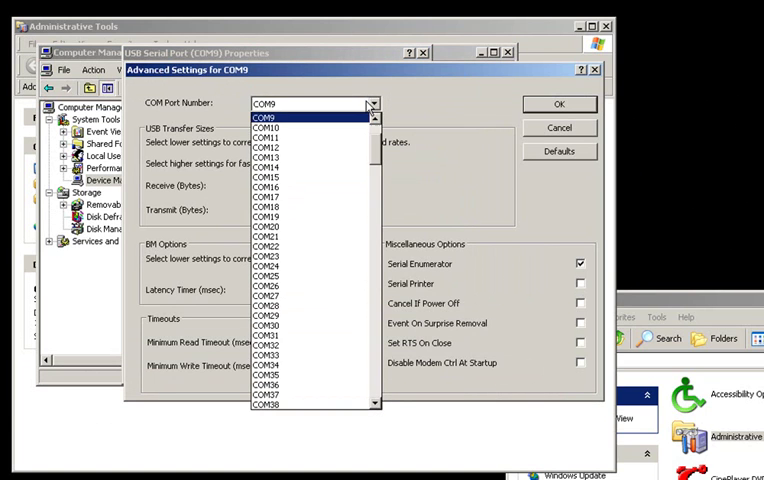
pyautogui.scroll(3)
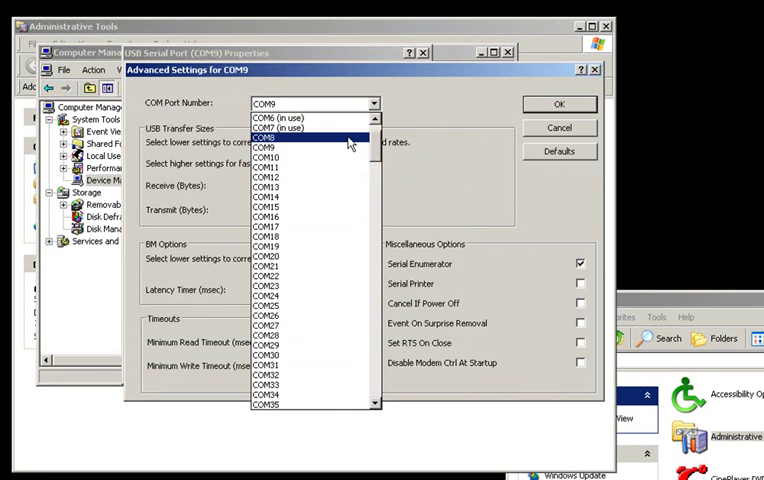
pyautogui.click(268, 136)
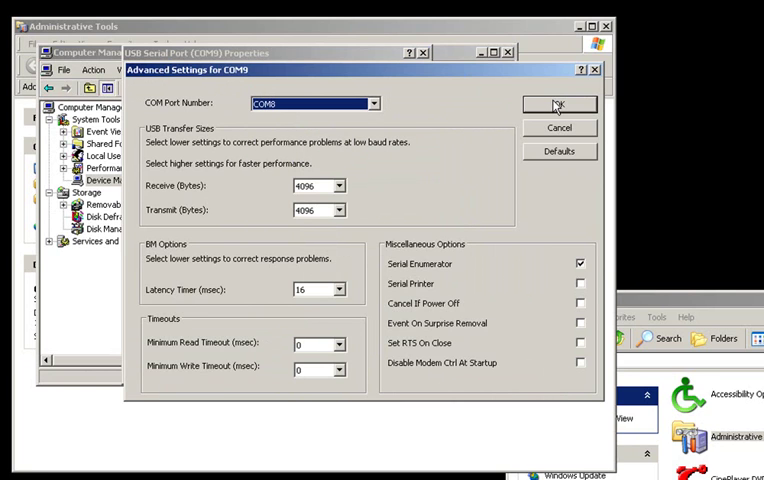
pyautogui.click(558, 104)
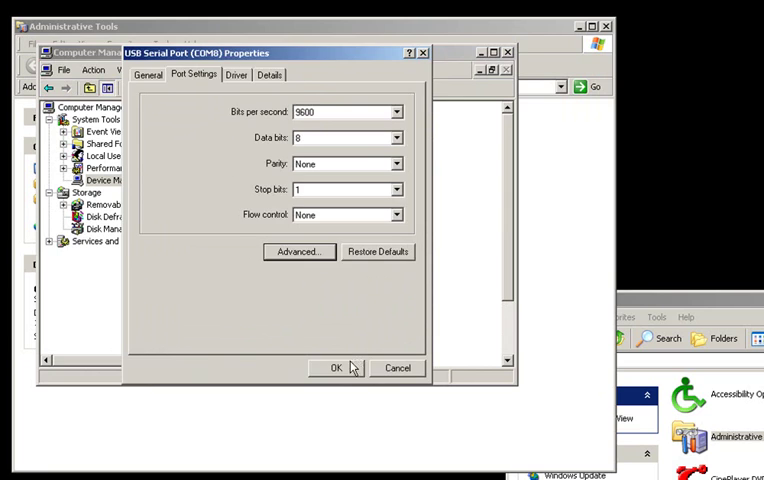
pyautogui.click(336, 368)
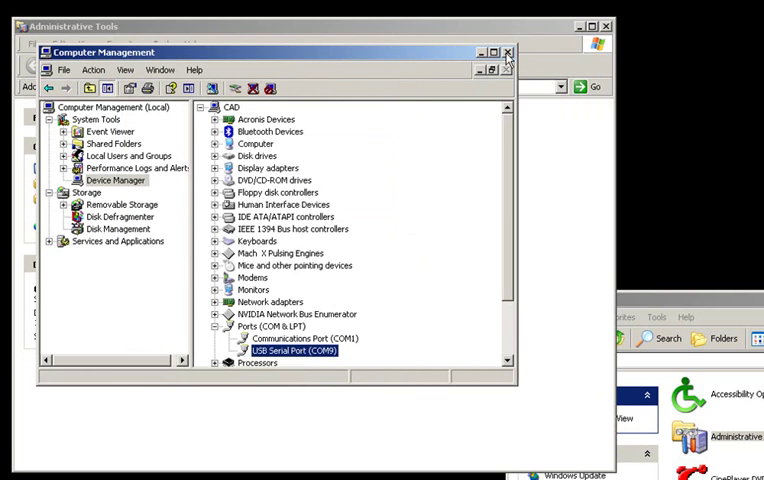
pyautogui.click(122, 108)
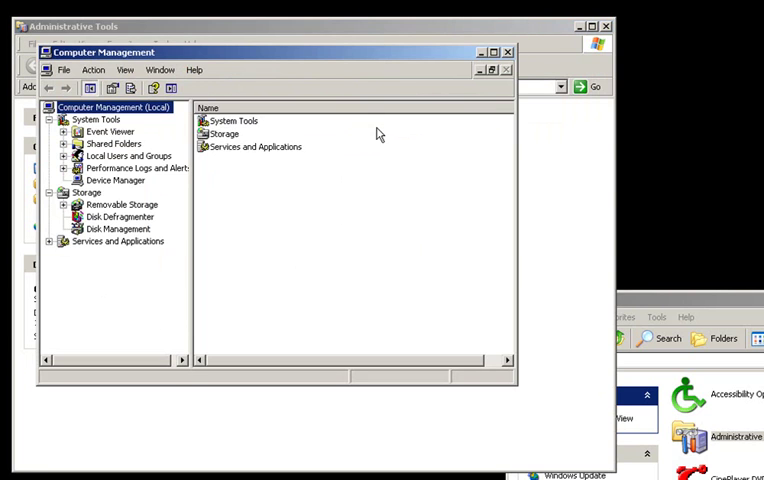
pyautogui.click(116, 180)
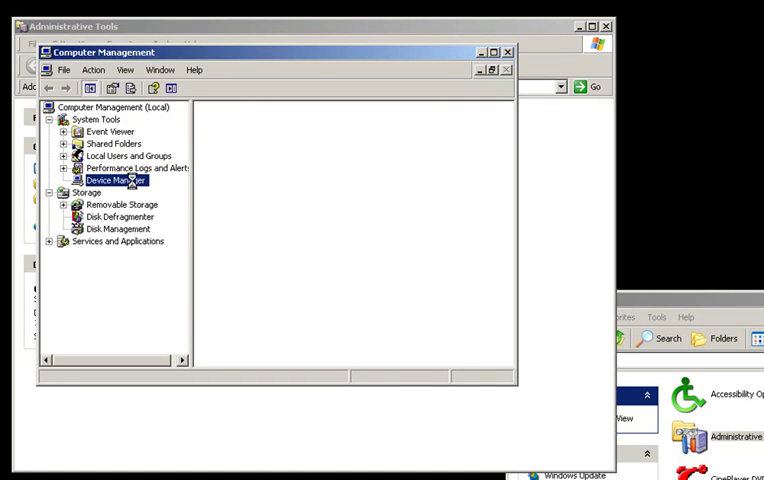
pyautogui.click(114, 180)
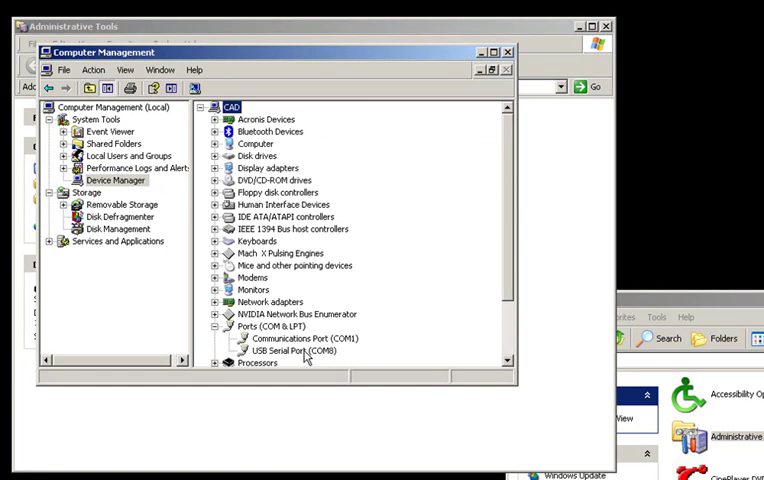
pyautogui.click(292, 352)
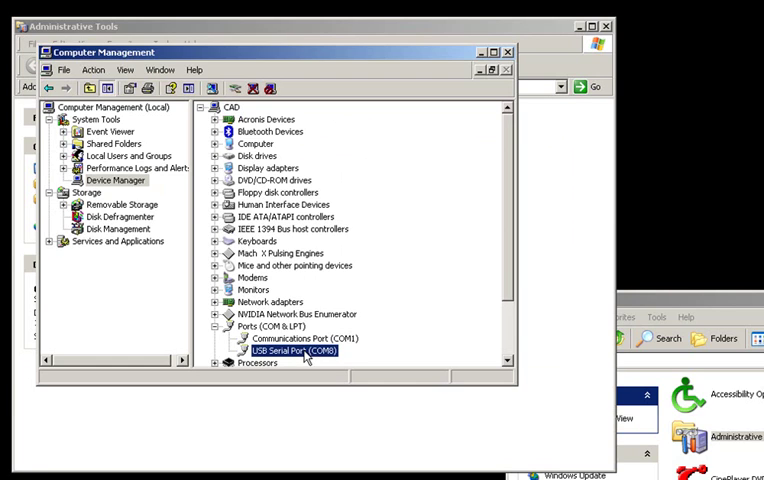